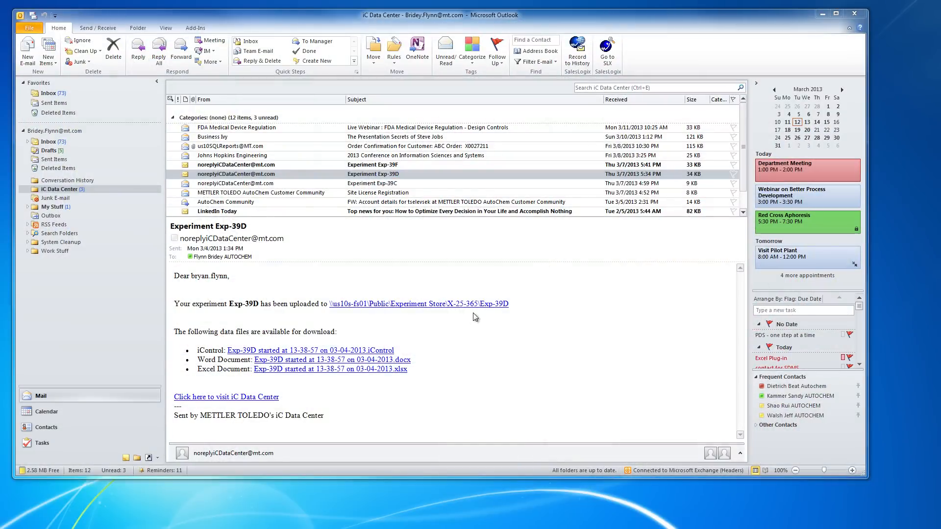
Step: Open the emailed iControl data file for experiment Exp-39D from the Outlook message
click(311, 350)
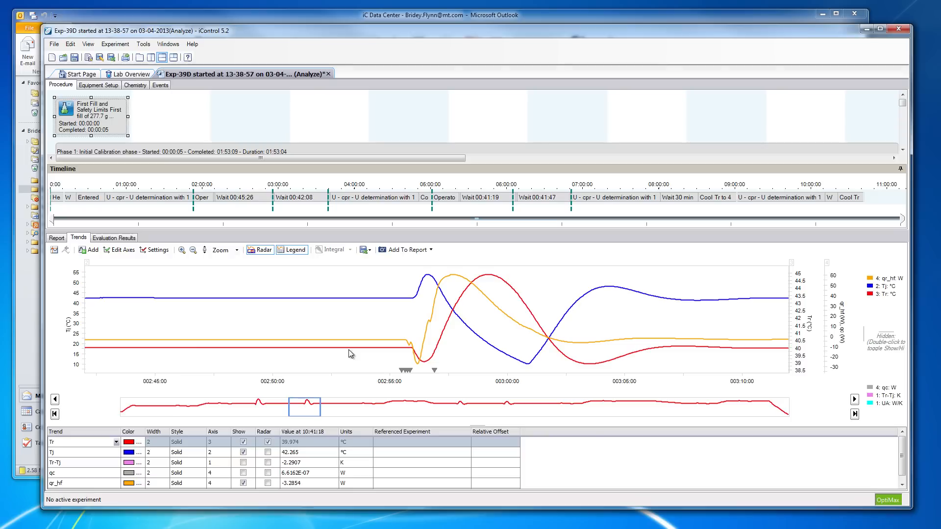
mouse_move(182, 109)
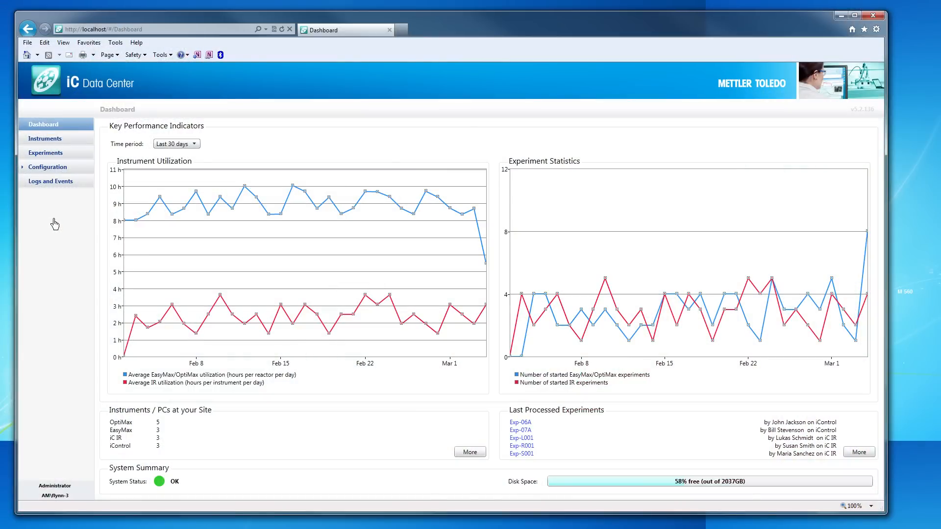
Step: Switch from the dashboard to the Experiments list showing projects, users, times and status
click(45, 153)
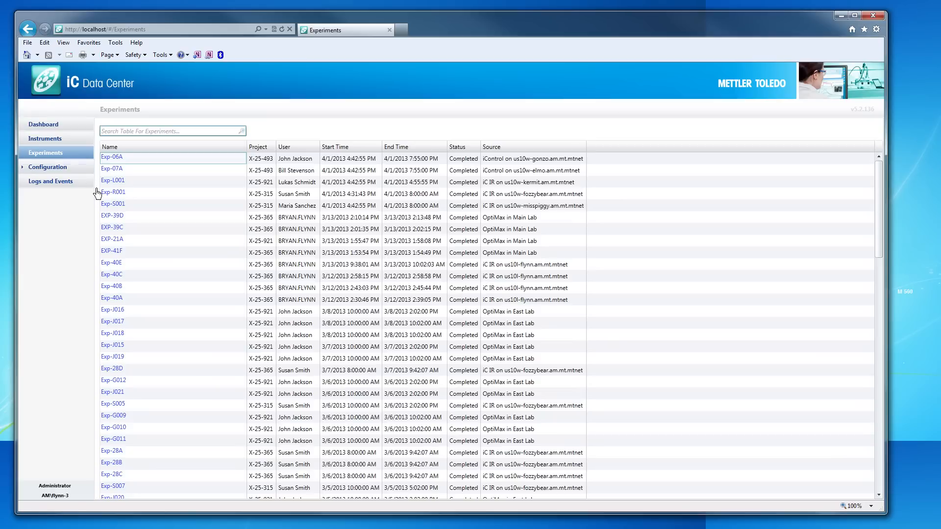